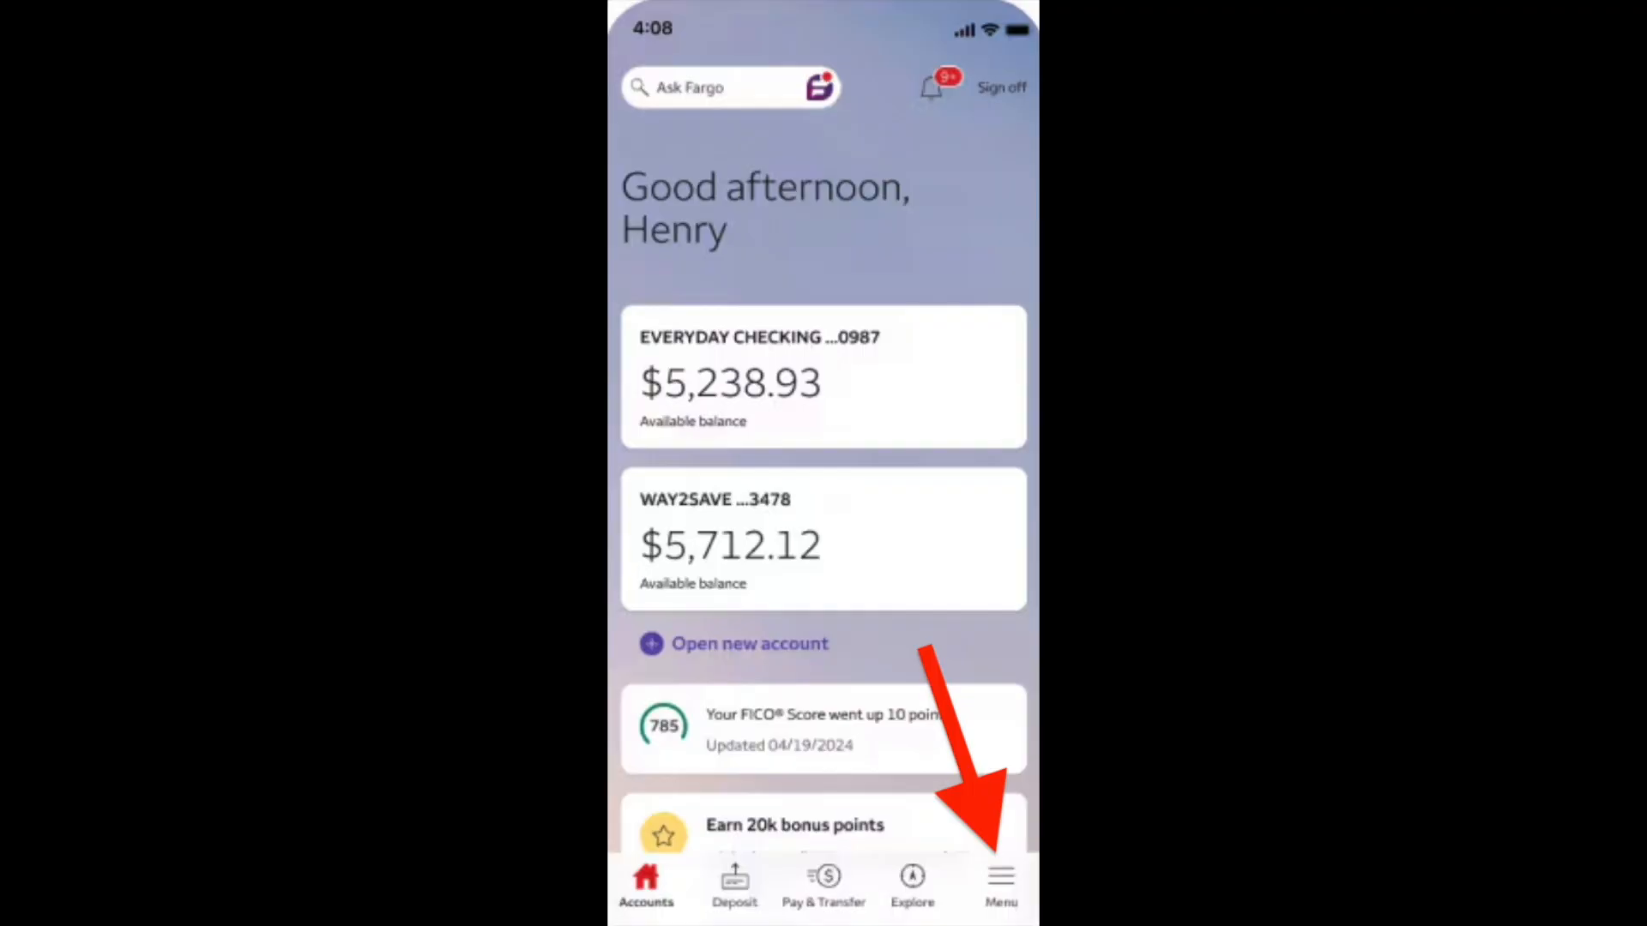
- Open the Menu from the bottom bar and go to Statements and Documents
left_click(998, 880)
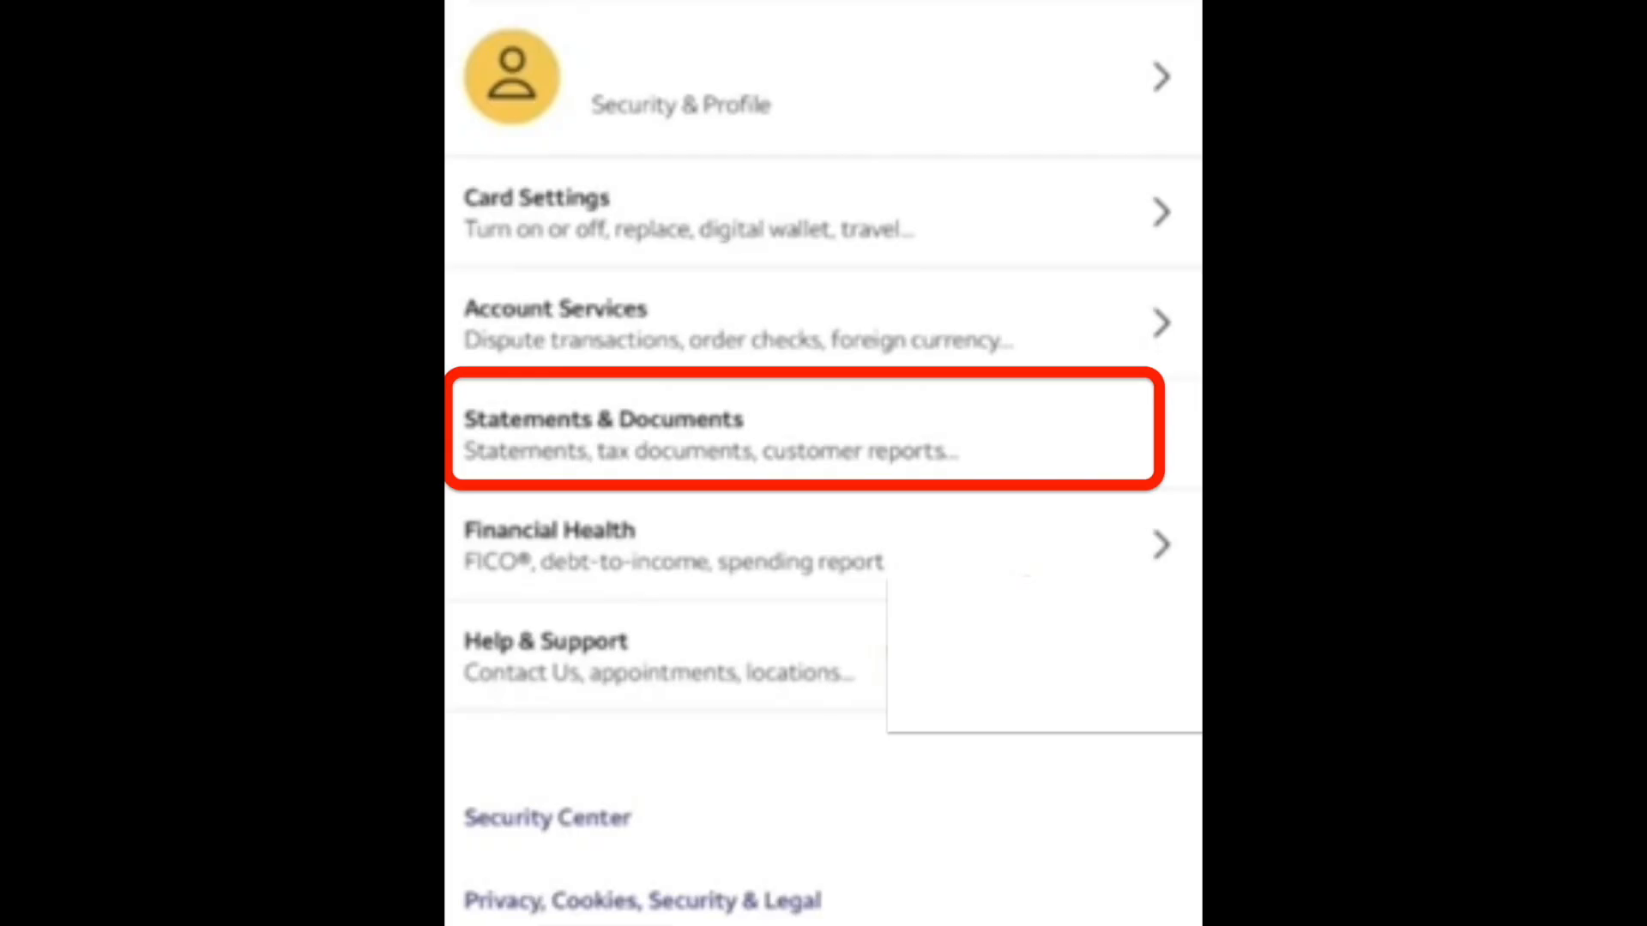
left_click(801, 434)
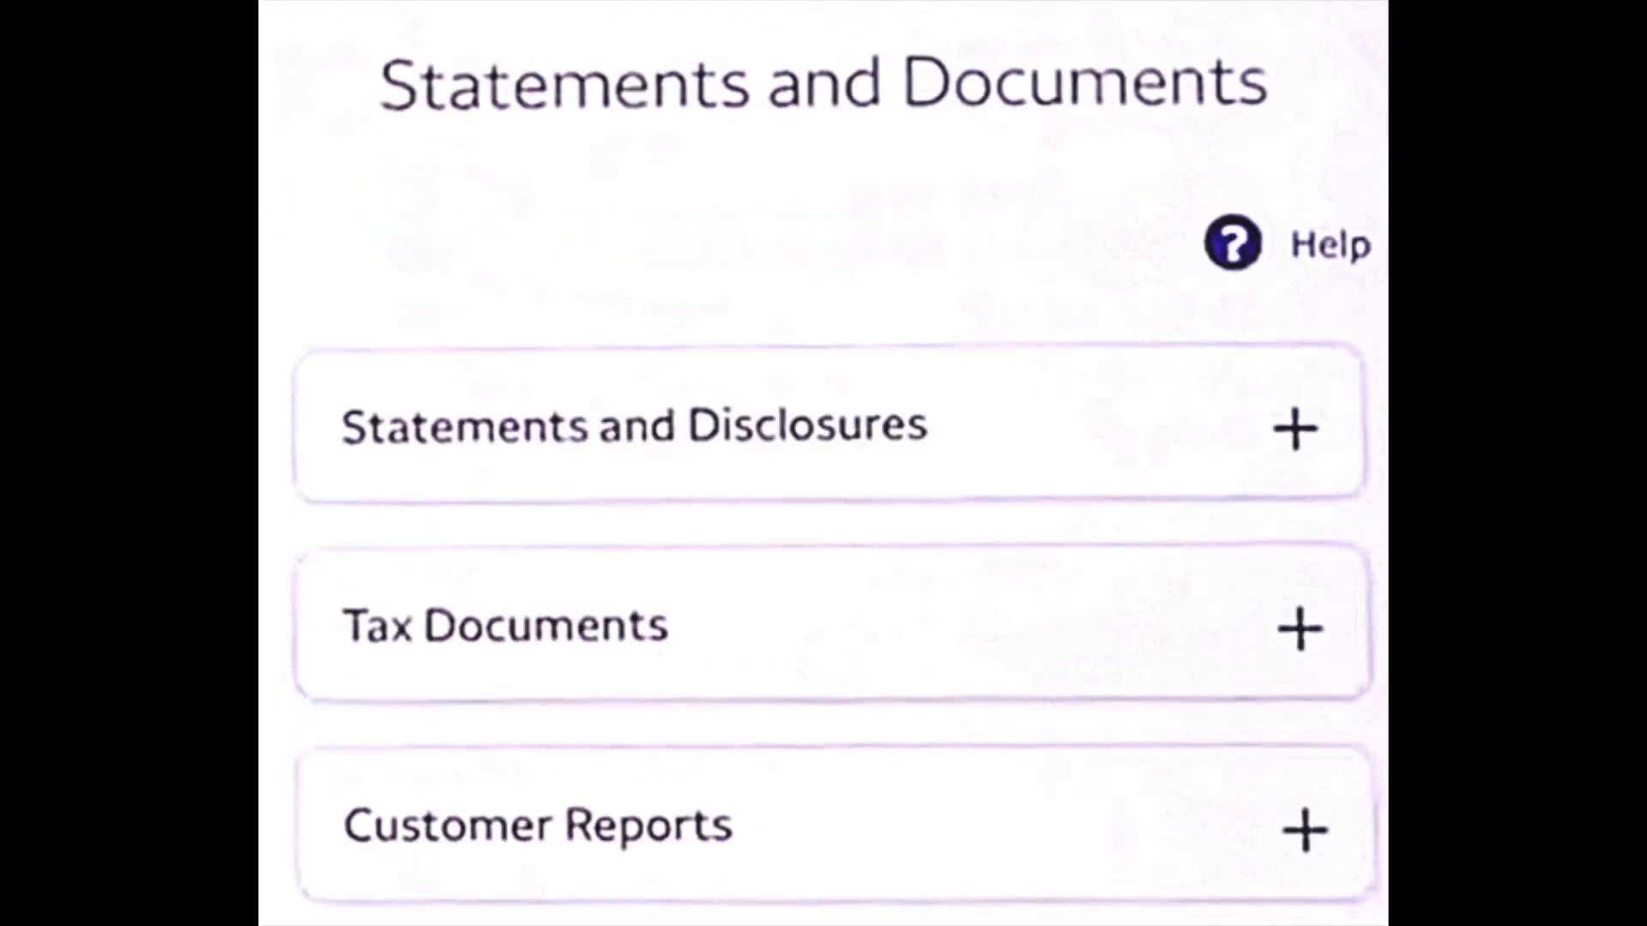